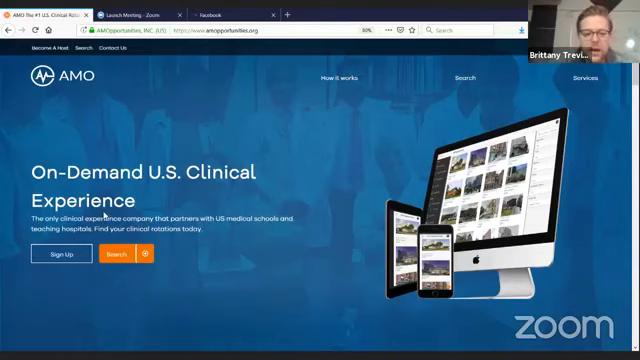
Step: Scroll the homepage past Partners, How it Works, What is AMO and Blog to Featured Rotations
scroll(down, 3)
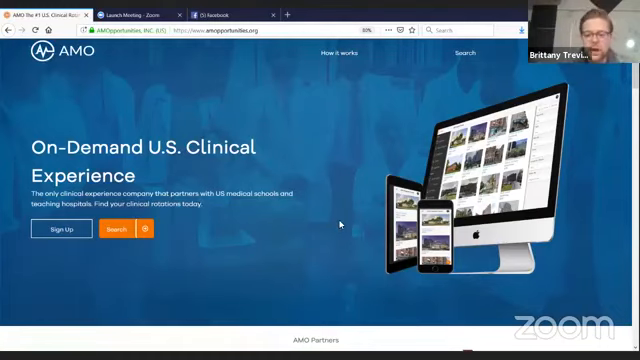
scroll(down, 3)
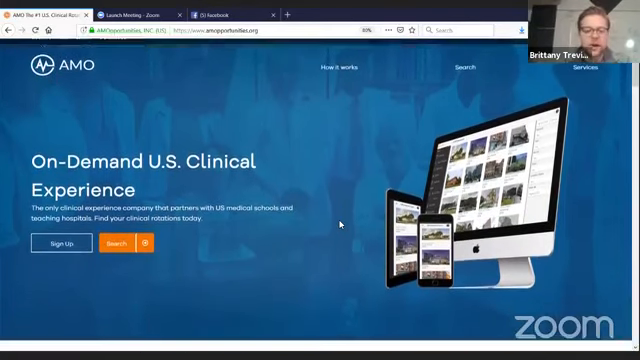
scroll(down, 3)
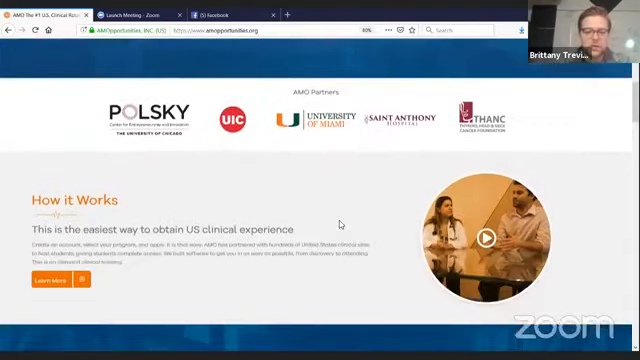
scroll(down, 3)
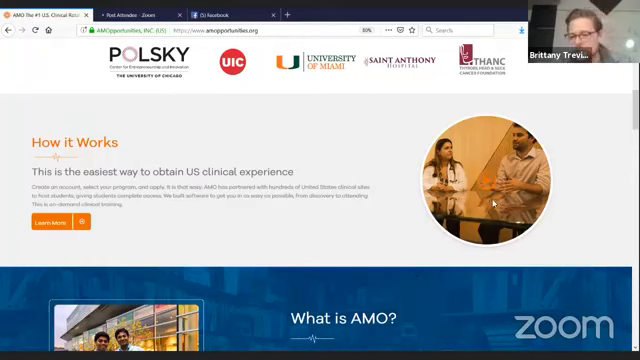
scroll(down, 3)
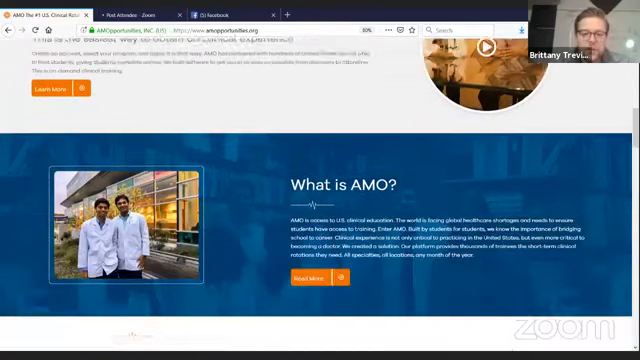
scroll(down, 3)
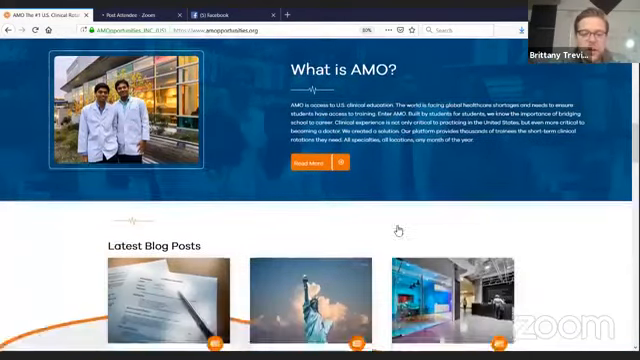
scroll(down, 3)
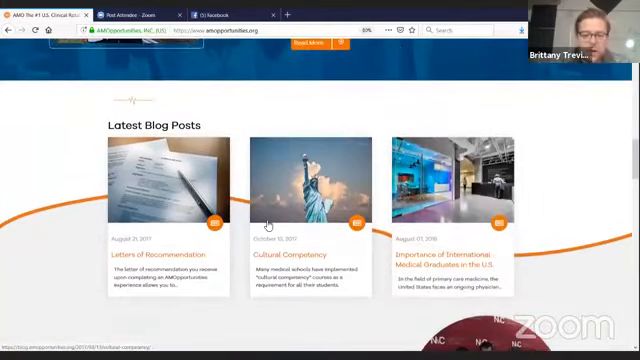
scroll(down, 3)
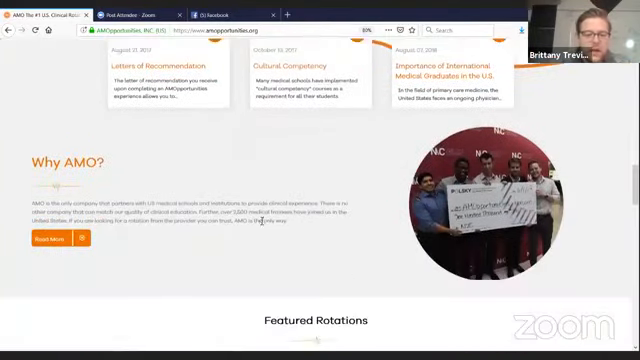
scroll(down, 3)
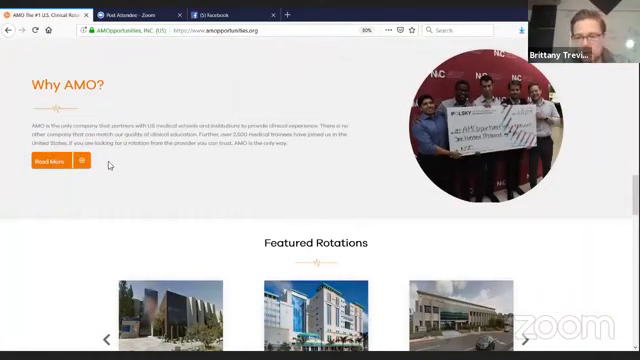
scroll(down, 3)
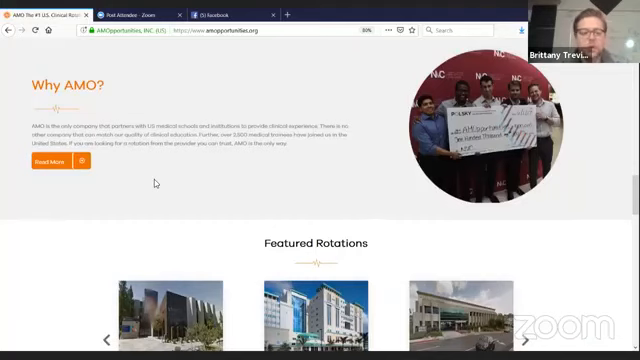
scroll(down, 3)
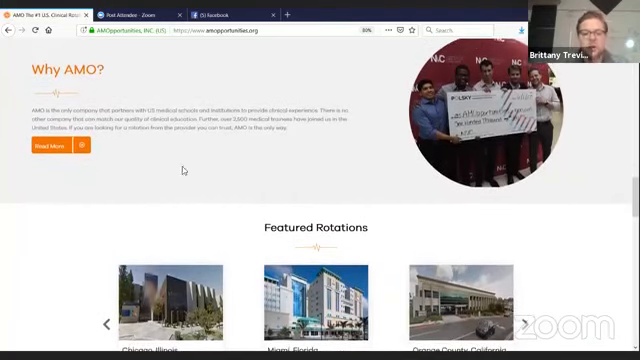
scroll(down, 3)
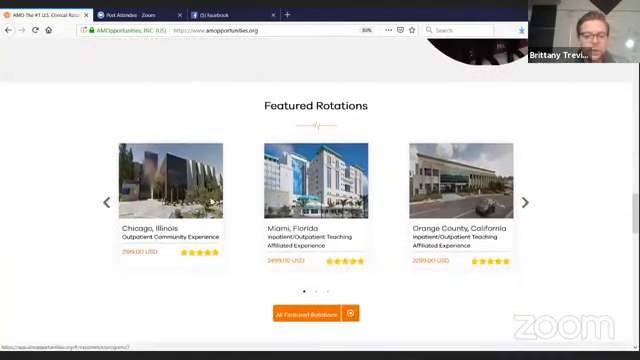
scroll(down, 3)
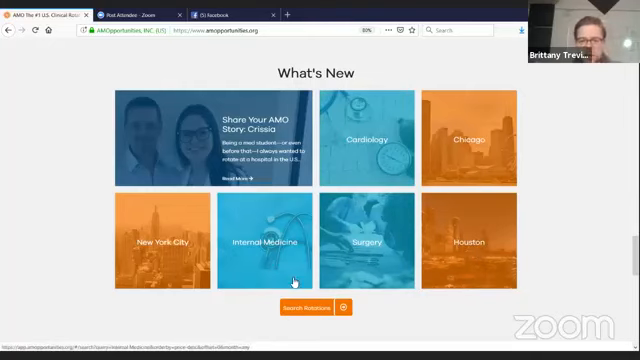
scroll(down, 3)
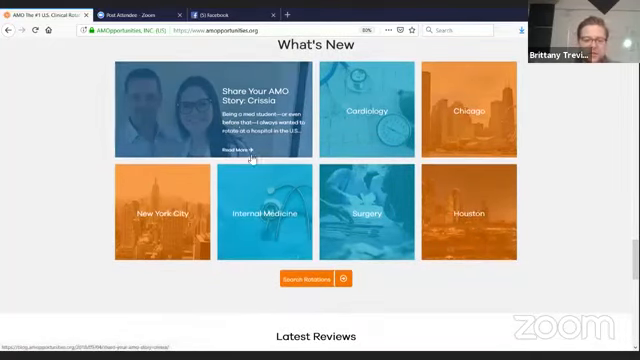
scroll(down, 3)
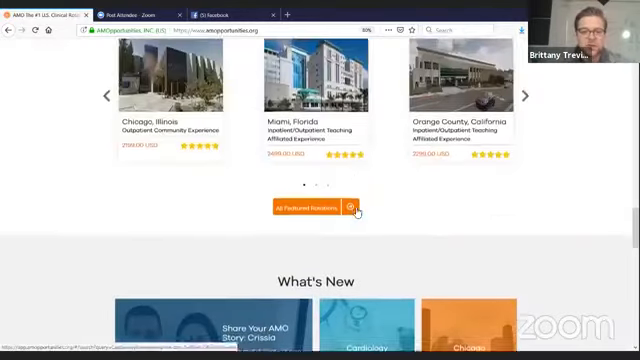
Step: Scroll down and back up around the homepage's Featured Rotations section
scroll(down, 3)
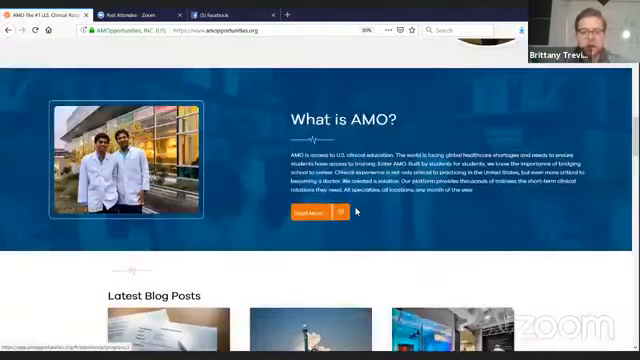
scroll(up, 3)
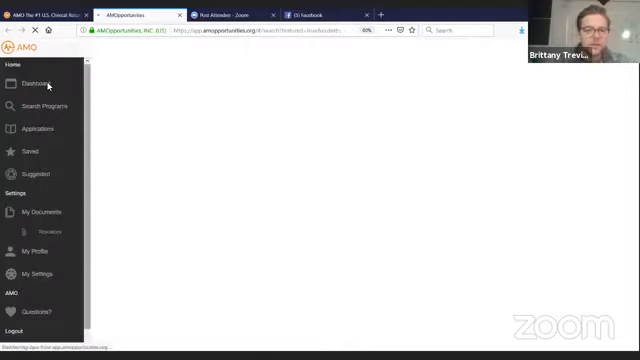
Step: Open the Dashboard from the web app's left sidebar
click(48, 105)
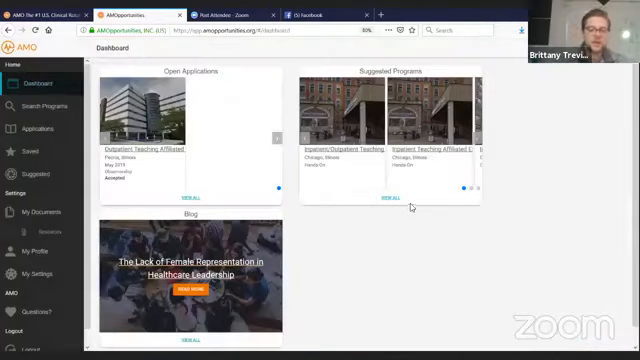
mouse_move(417, 246)
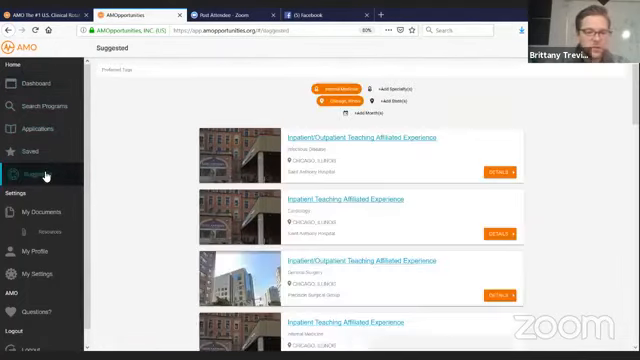
scroll(down, 3)
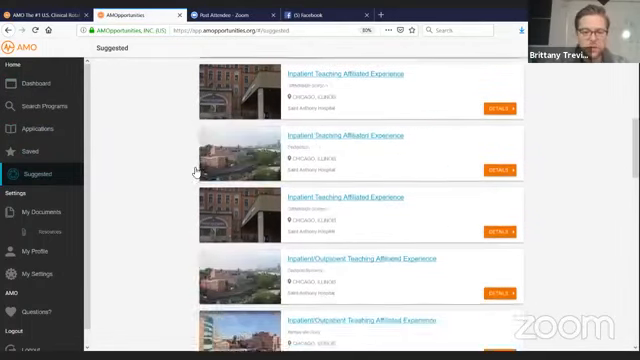
scroll(down, 3)
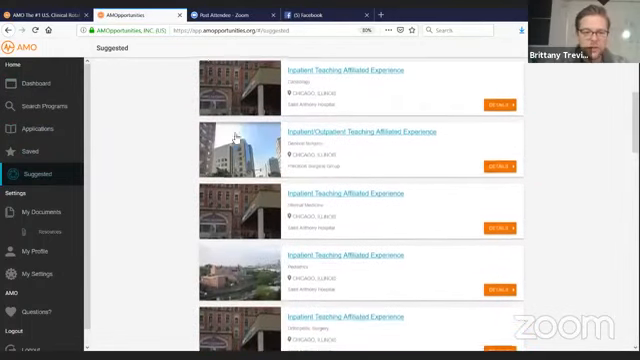
scroll(down, 3)
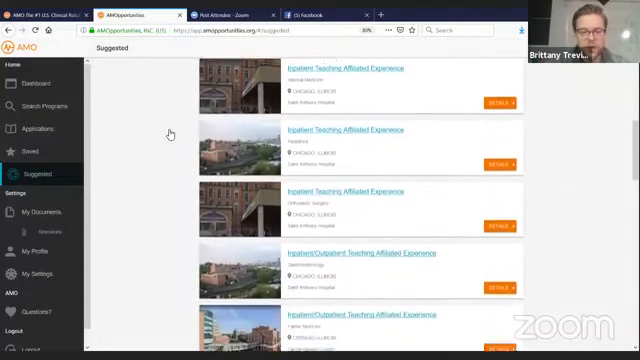
scroll(down, 3)
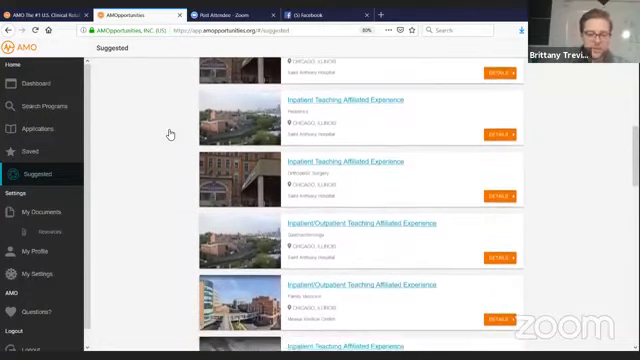
scroll(down, 3)
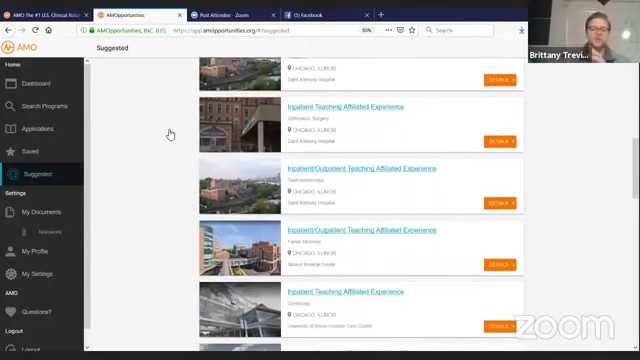
scroll(down, 3)
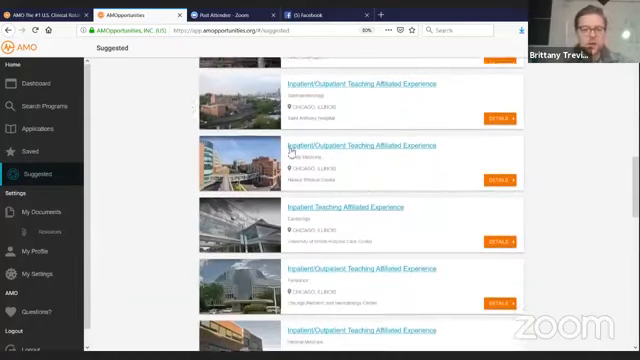
scroll(down, 3)
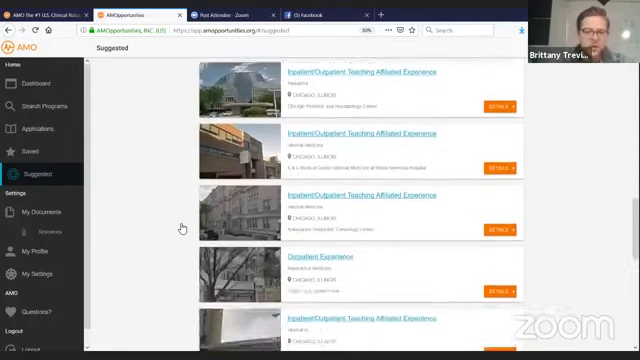
scroll(down, 3)
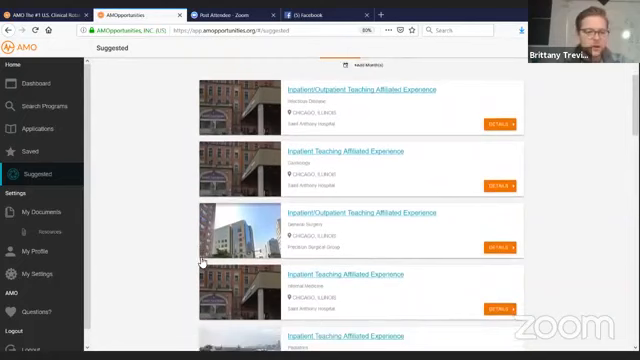
scroll(down, 3)
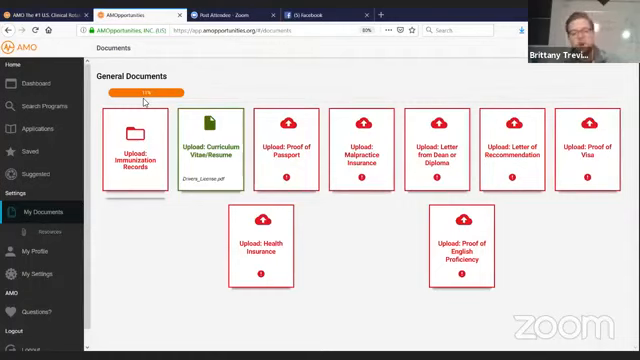
mouse_move(185, 269)
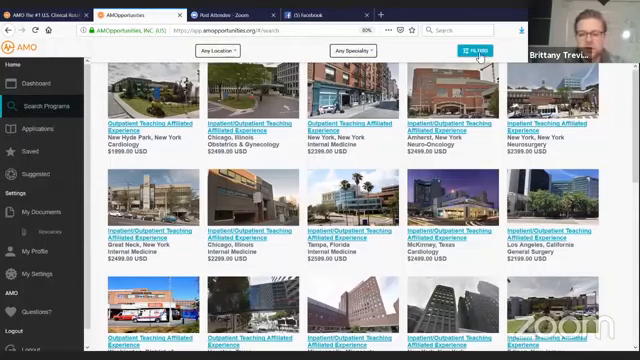
click(471, 45)
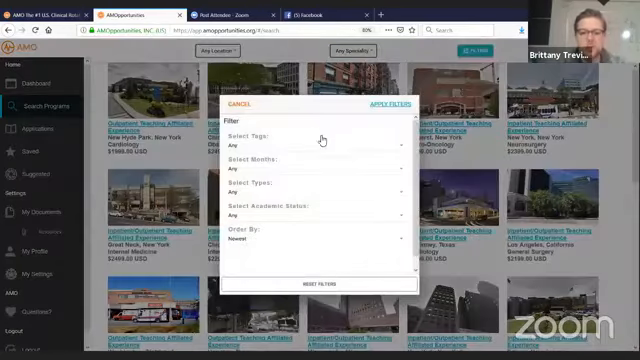
mouse_move(300, 174)
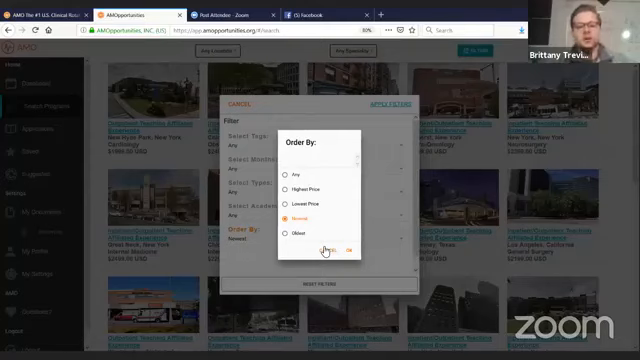
mouse_move(324, 252)
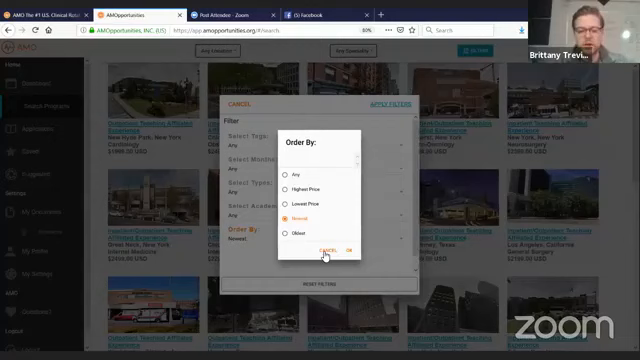
click(329, 248)
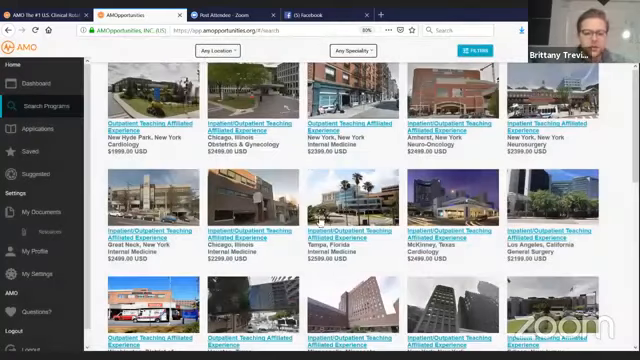
Step: Filter the program search location to Illinois and scroll through the Illinois results
click(219, 48)
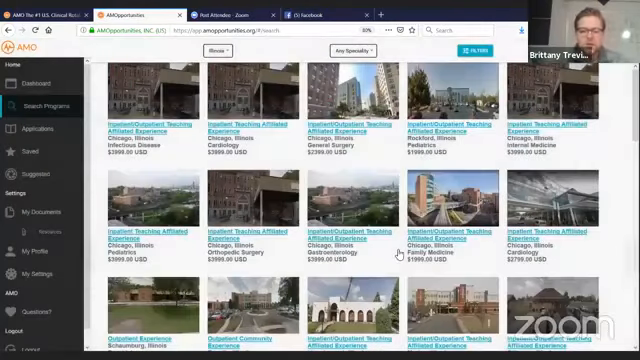
scroll(down, 3)
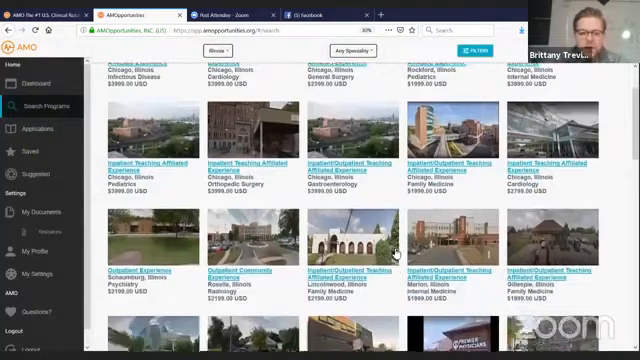
scroll(down, 3)
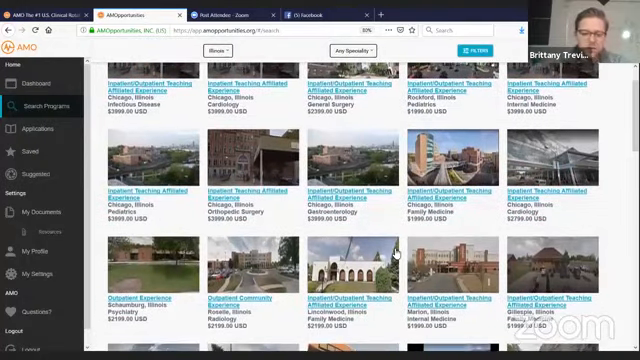
scroll(down, 3)
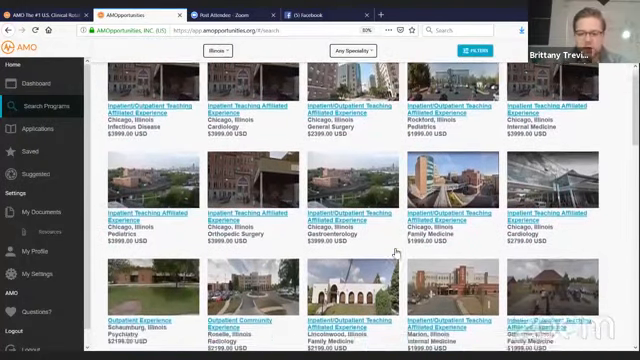
scroll(down, 3)
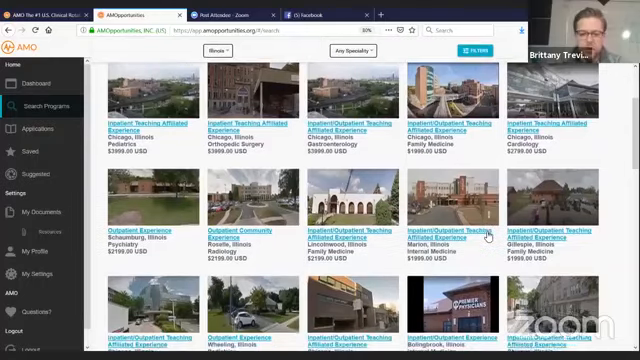
scroll(down, 3)
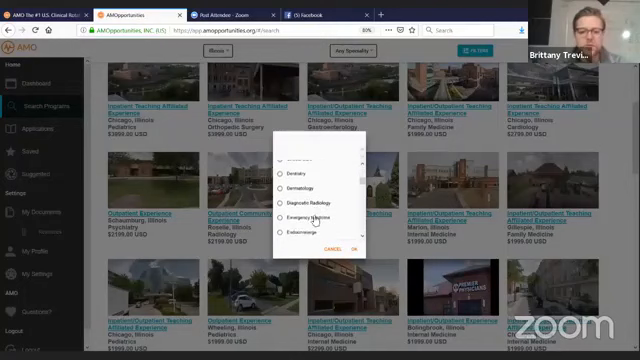
scroll(down, 3)
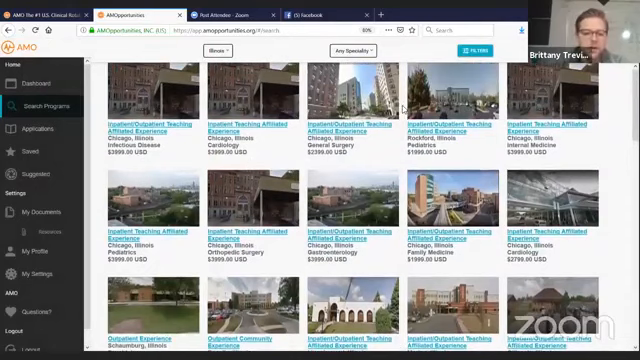
scroll(down, 3)
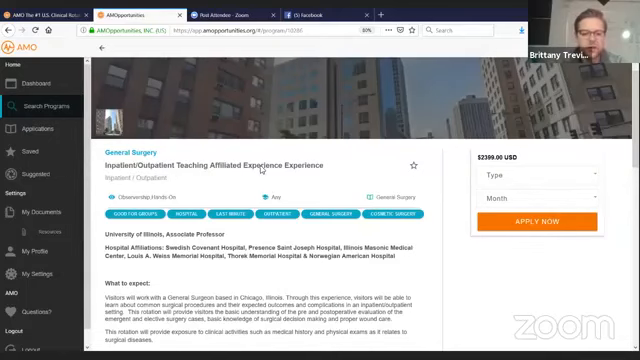
Step: Browse the Chicago General Surgery program details, then the New York General Surgery results
scroll(down, 3)
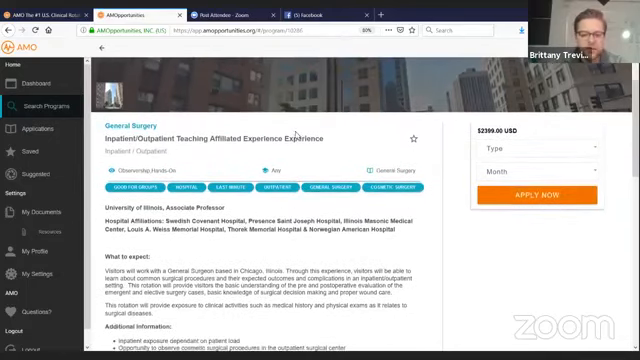
scroll(down, 3)
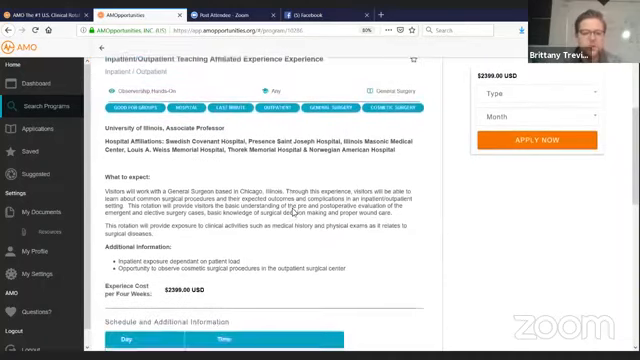
scroll(down, 3)
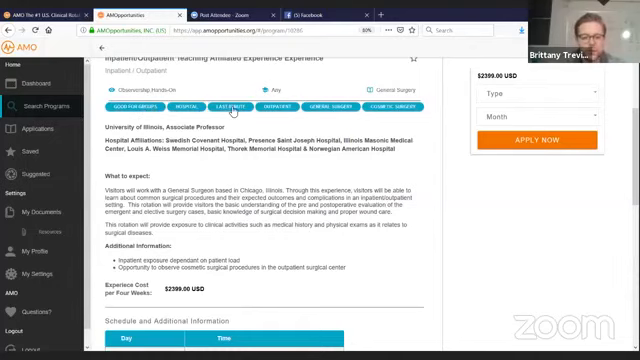
mouse_move(235, 108)
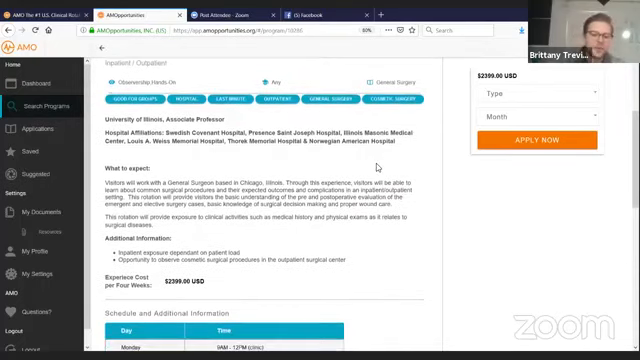
scroll(up, 3)
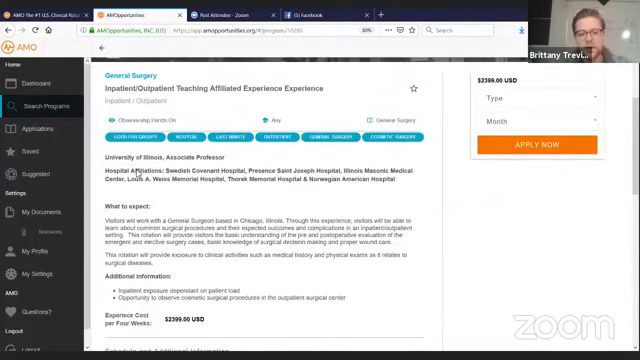
scroll(down, 3)
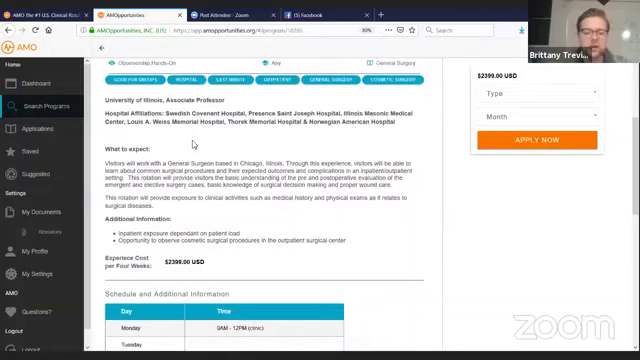
scroll(down, 3)
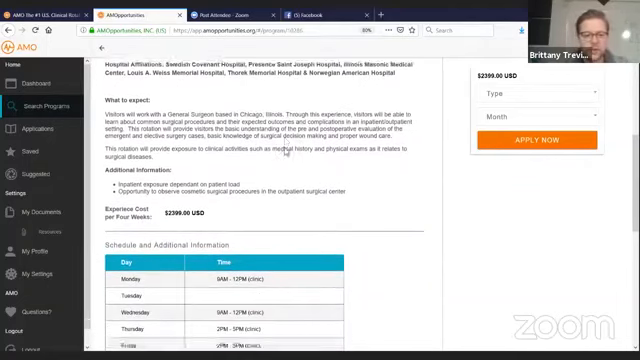
scroll(down, 3)
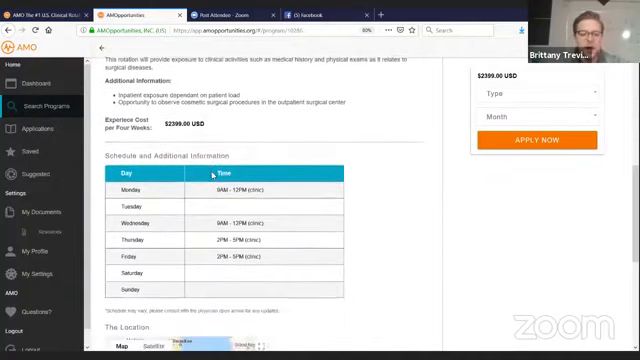
scroll(down, 3)
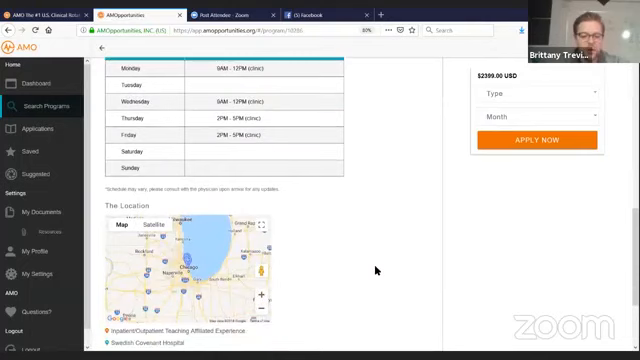
scroll(down, 3)
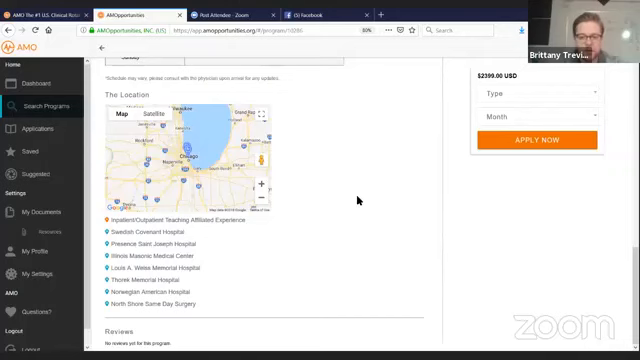
scroll(up, 3)
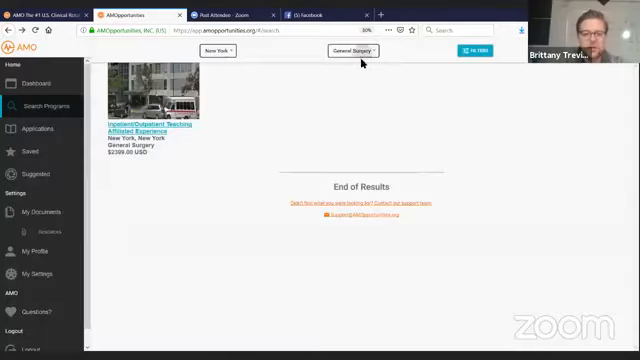
Step: Change the specialty filter to Any Specialty and scroll the New York program results
click(350, 51)
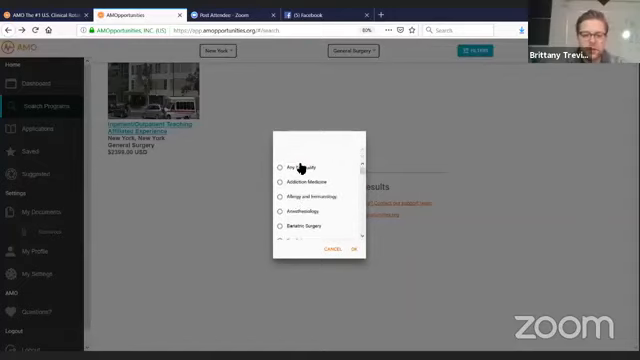
click(300, 165)
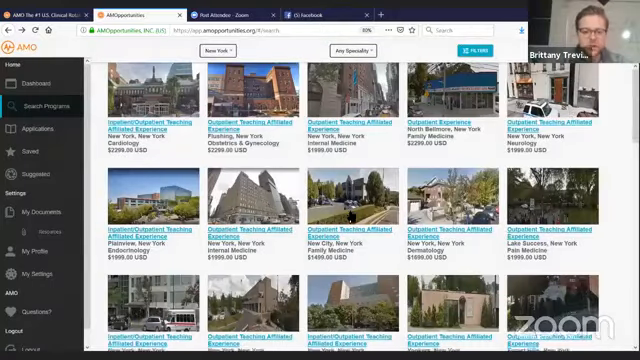
scroll(down, 3)
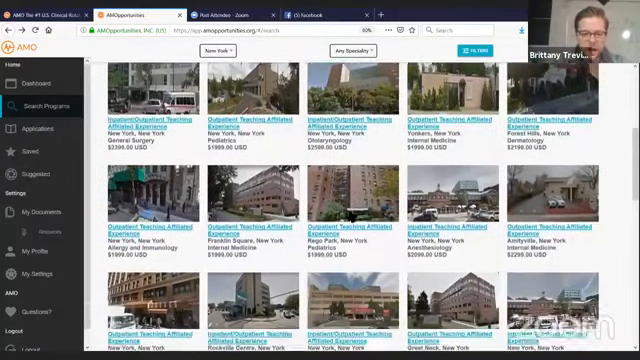
scroll(down, 3)
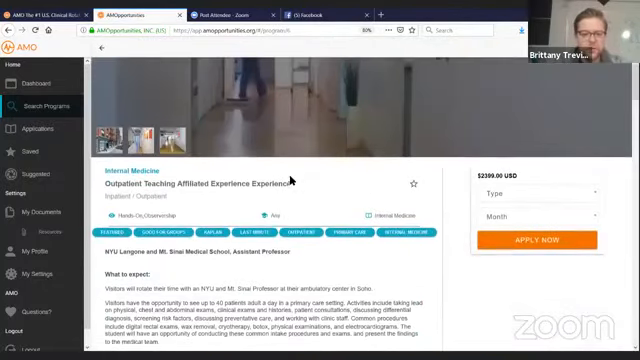
Step: Scroll through the Internal Medicine program's weekday schedule and student reviews
scroll(down, 3)
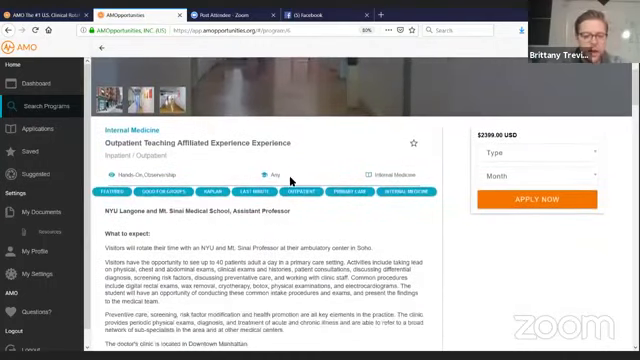
scroll(down, 3)
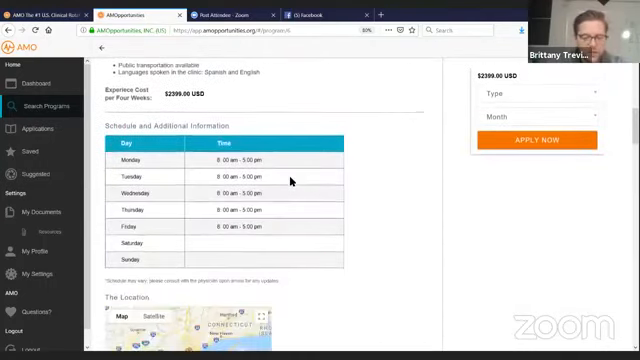
scroll(down, 3)
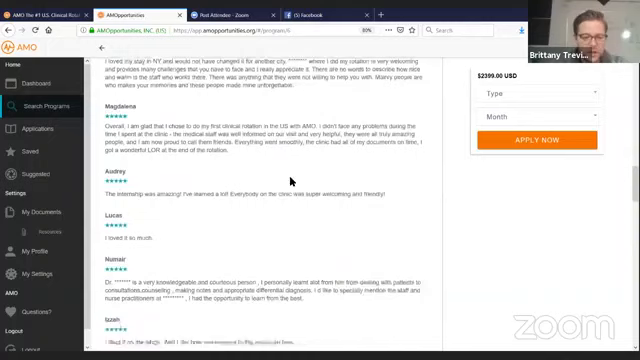
scroll(down, 3)
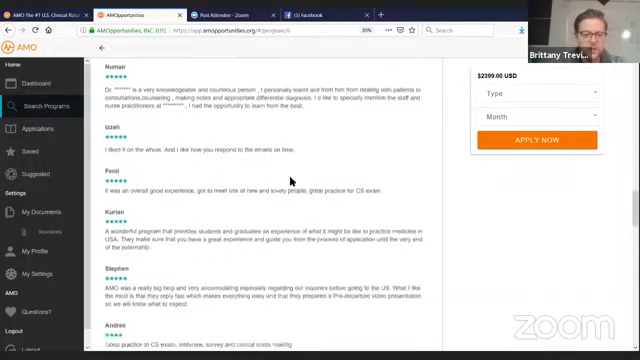
scroll(up, 3)
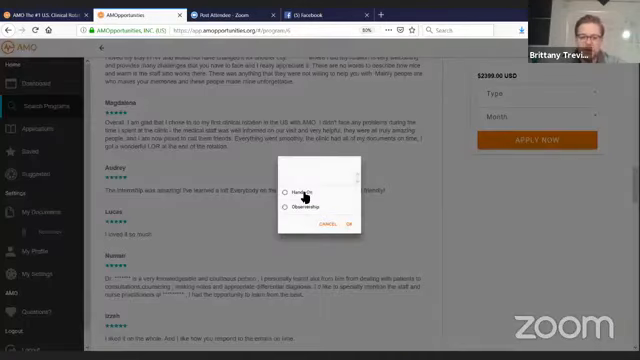
Step: Choose the Hands-On experience type, then start paying the accepted application's reservation down payment
click(297, 188)
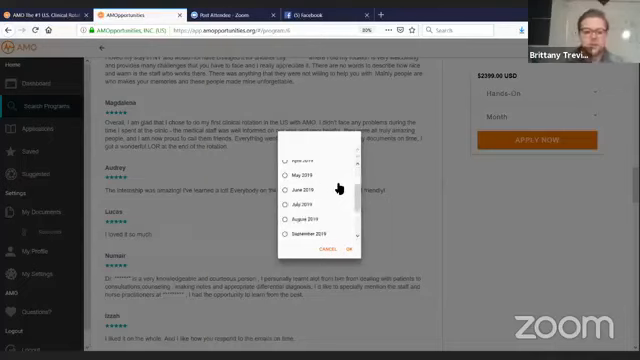
scroll(down, 3)
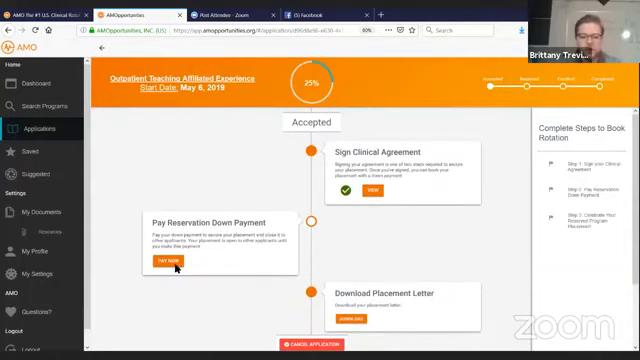
click(157, 263)
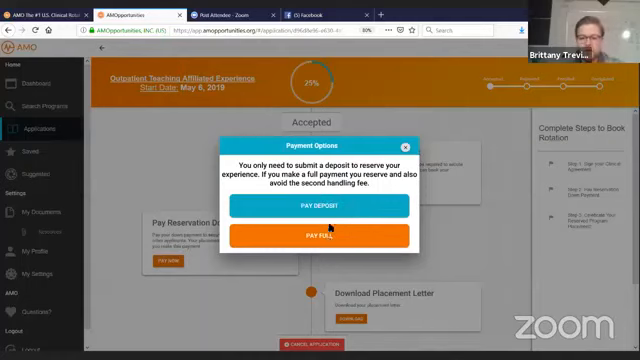
click(320, 209)
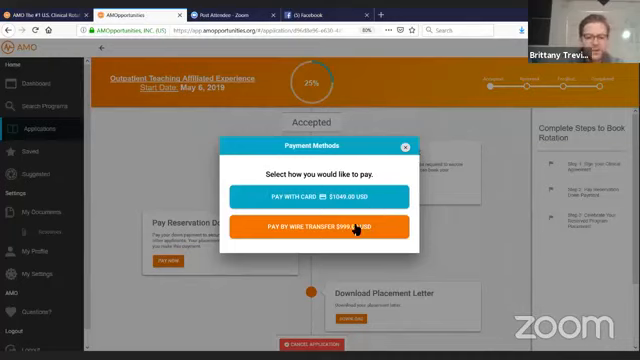
click(326, 218)
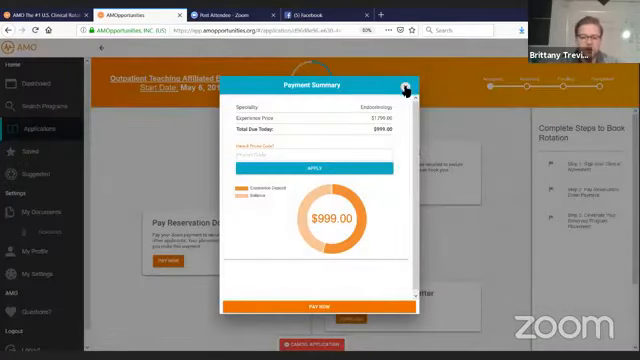
click(411, 87)
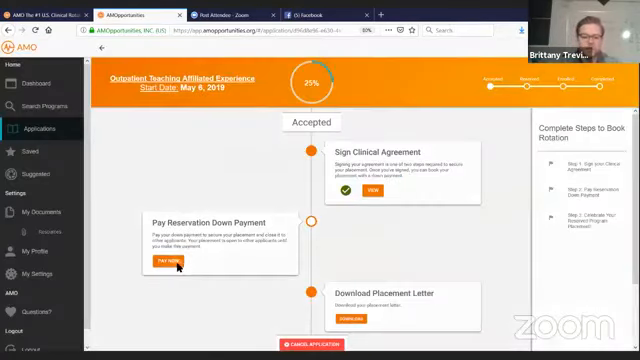
click(158, 261)
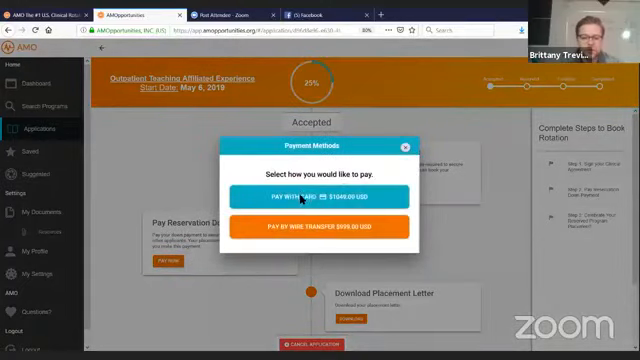
click(320, 191)
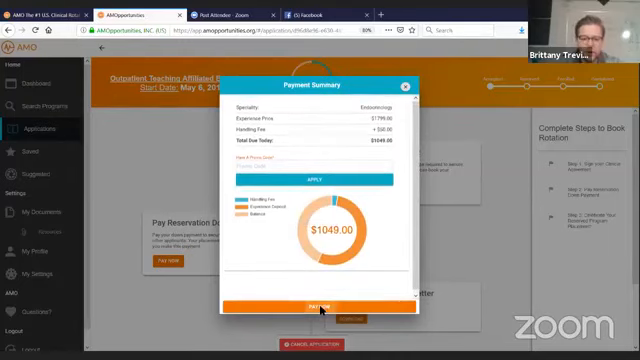
click(320, 306)
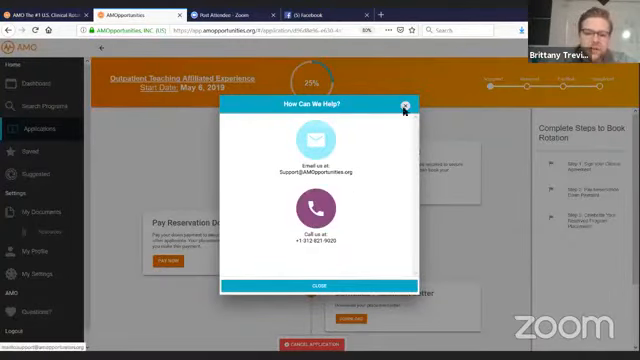
click(405, 106)
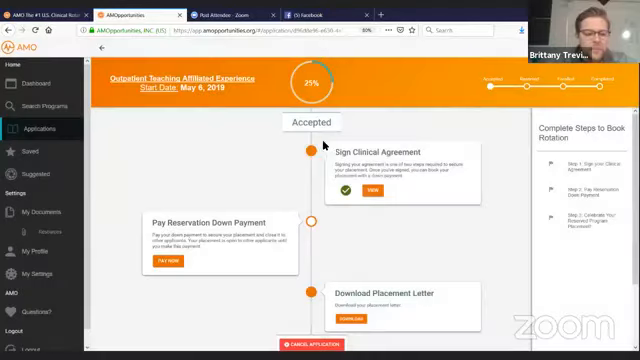